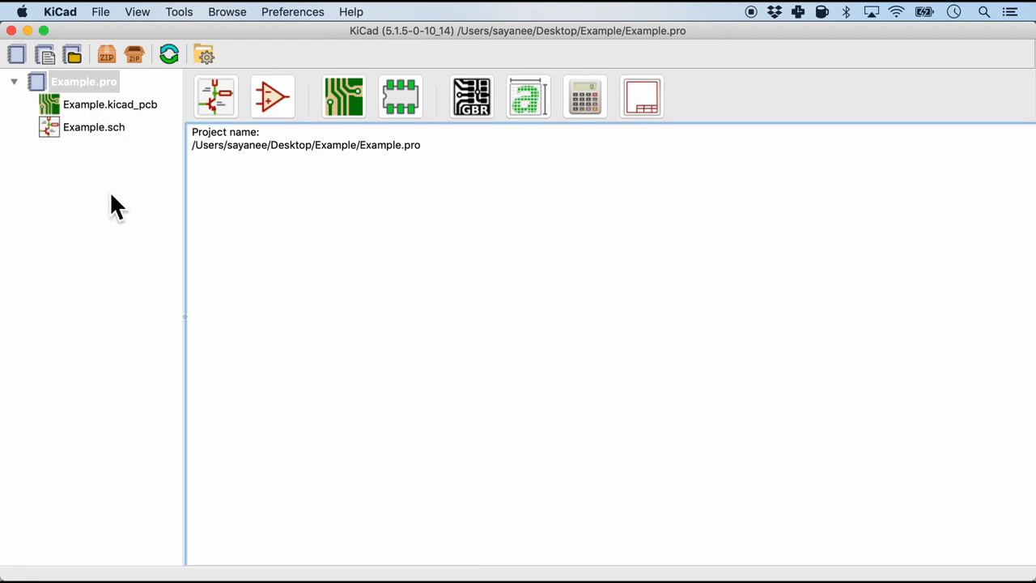
mouse_move(120, 219)
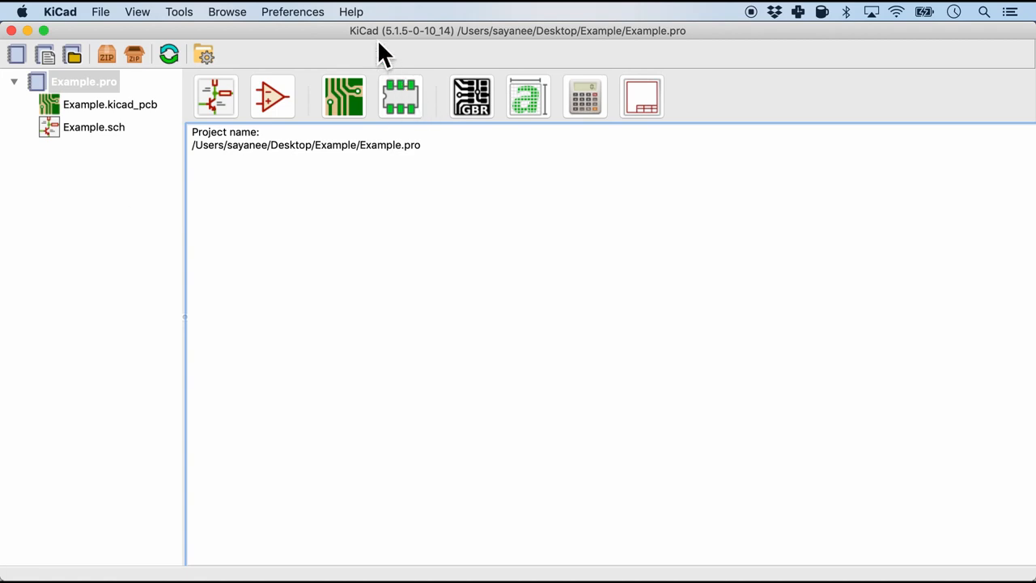
mouse_move(399, 98)
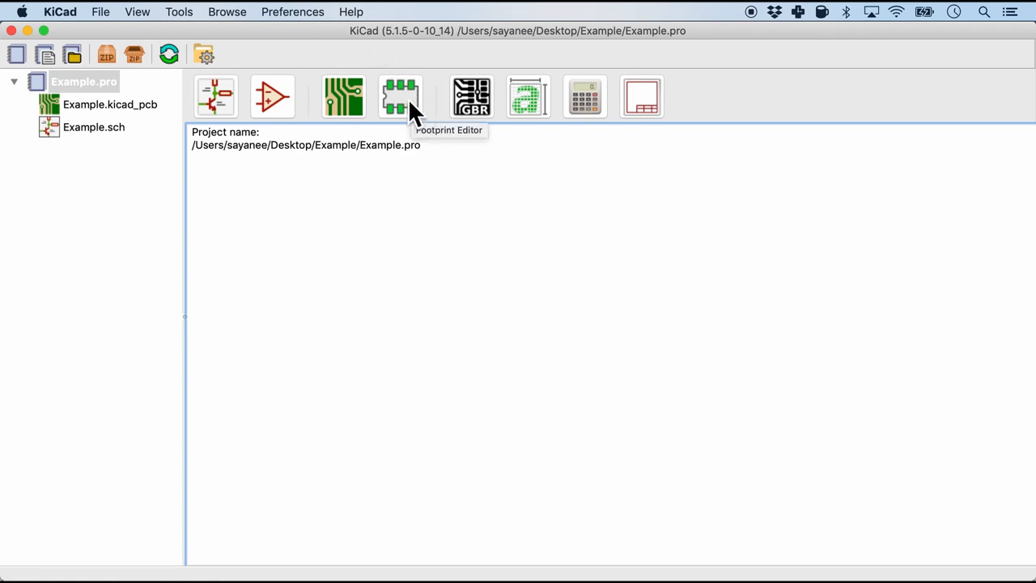
Launch the Footprint Editor and filter the libraries for 'micro usb'.
click(399, 95)
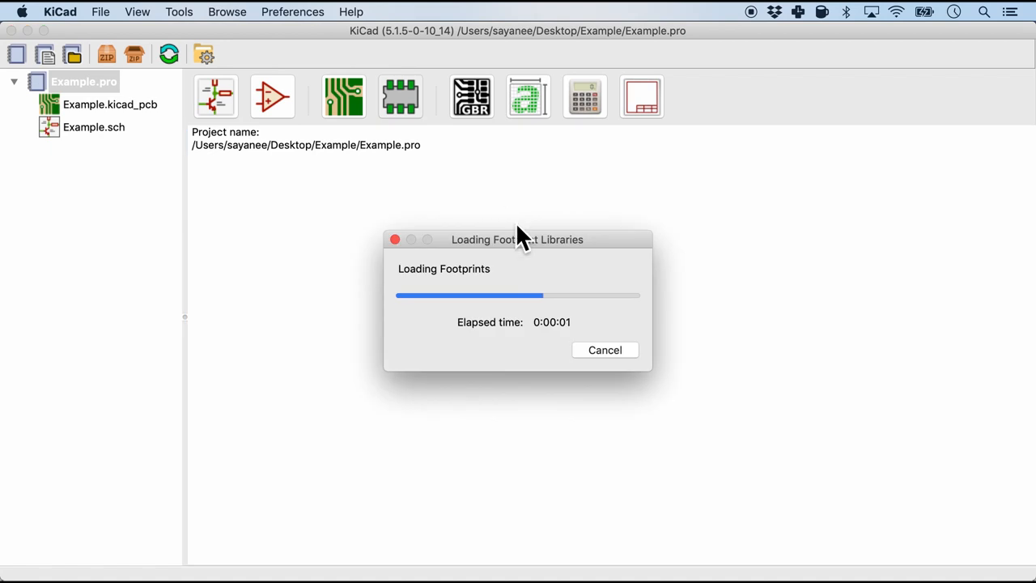
click(400, 97)
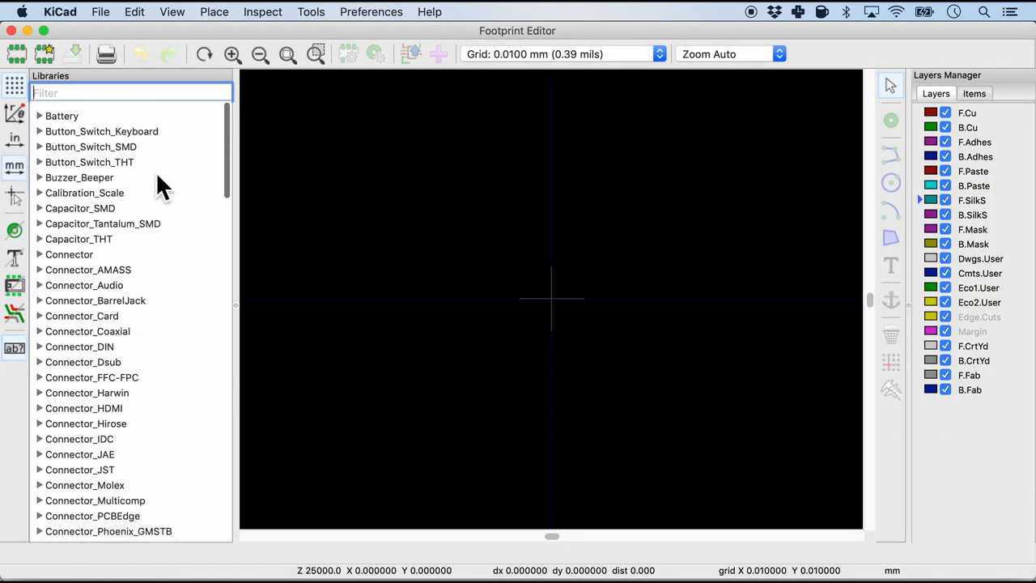
scroll(down, 3)
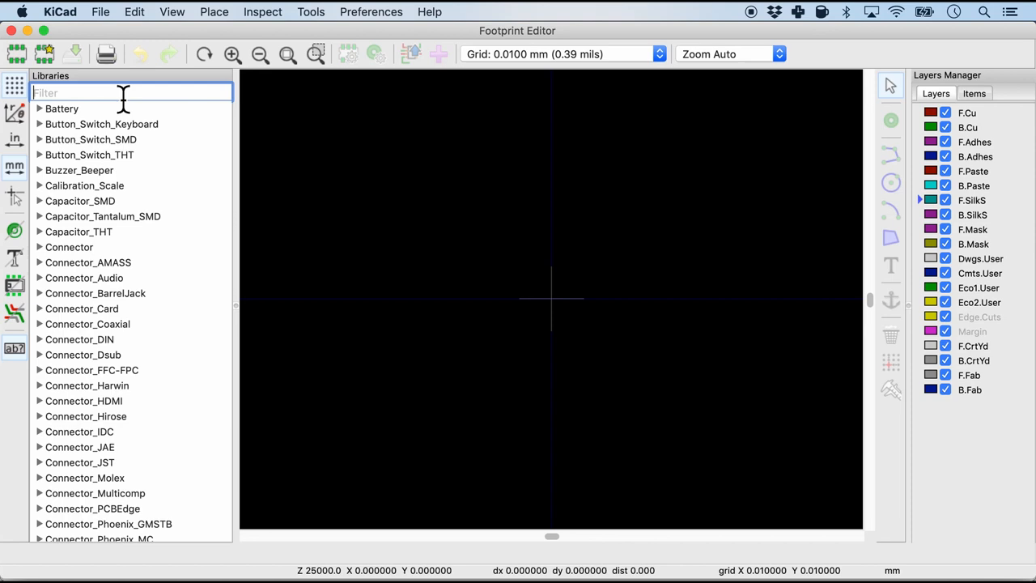
text(micro)
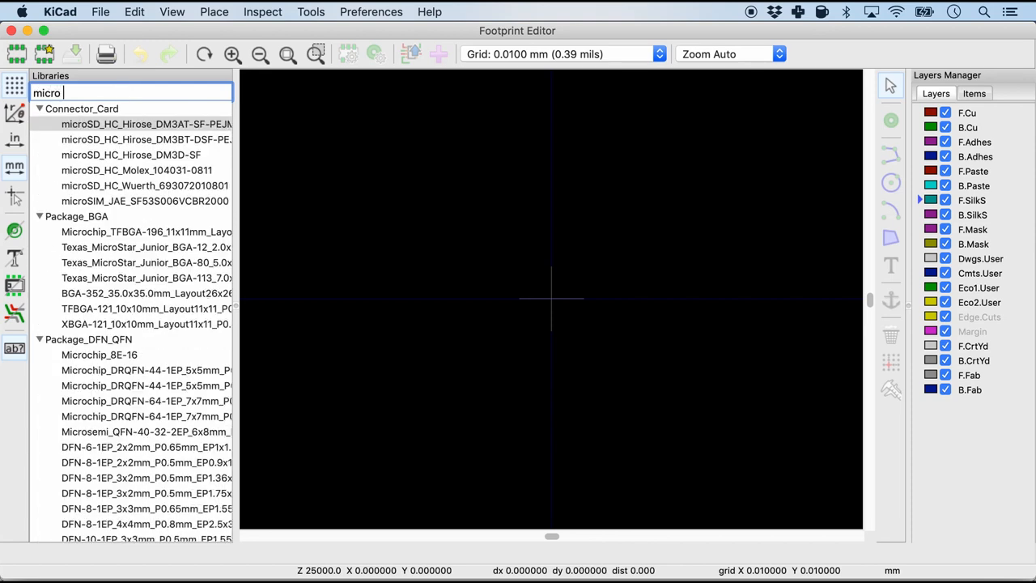
text(usb)
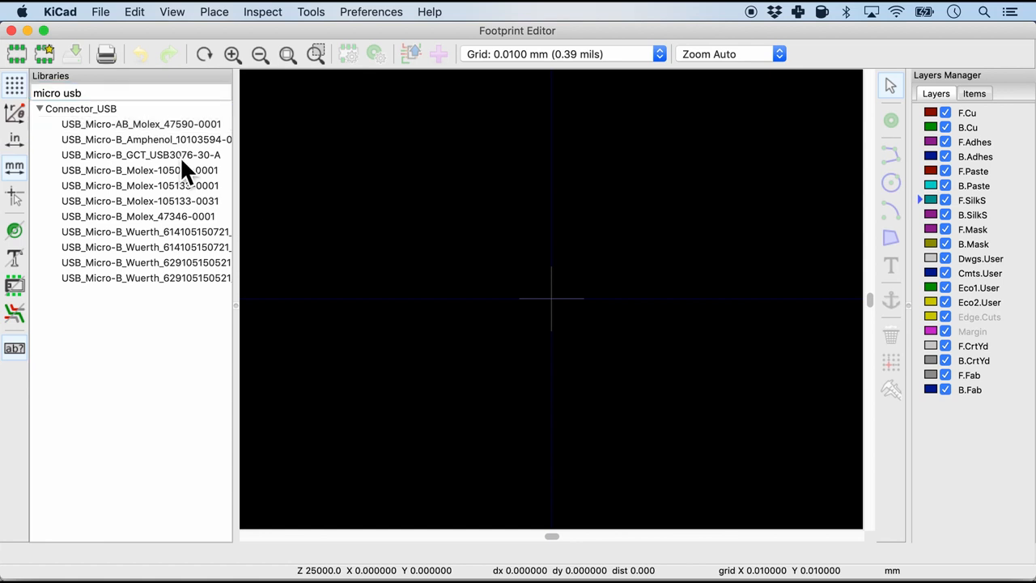
click(139, 201)
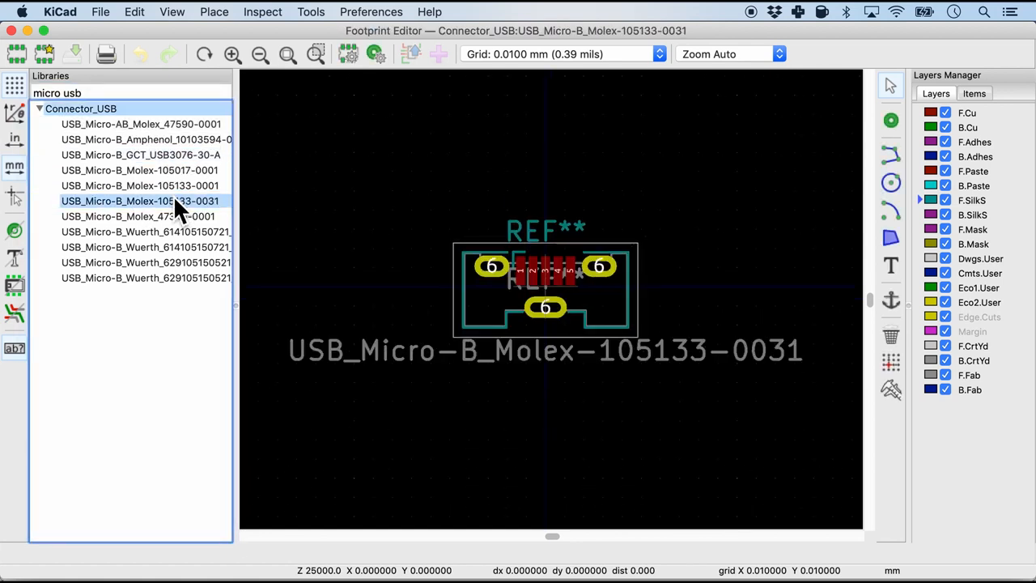
click(145, 246)
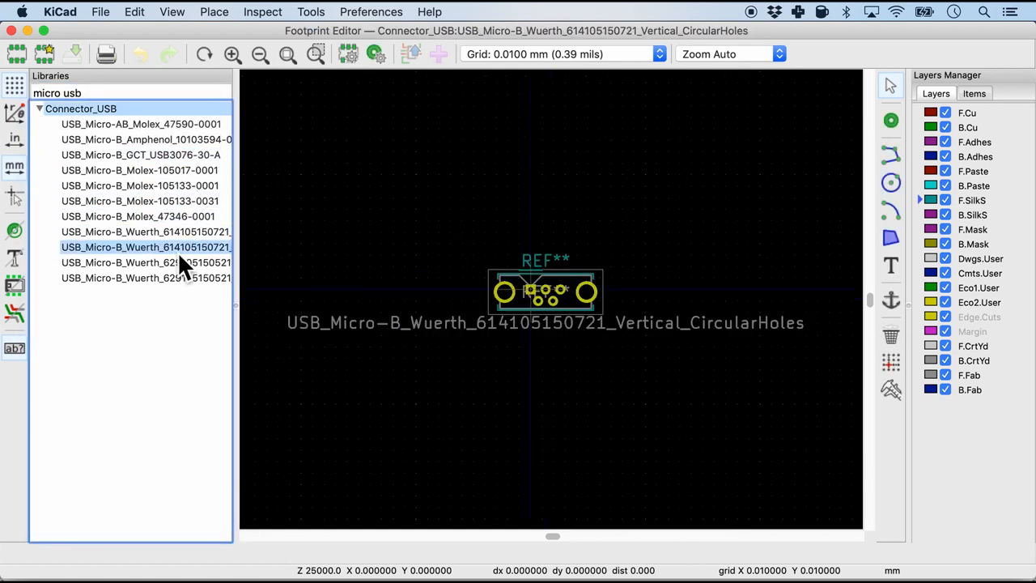
click(139, 170)
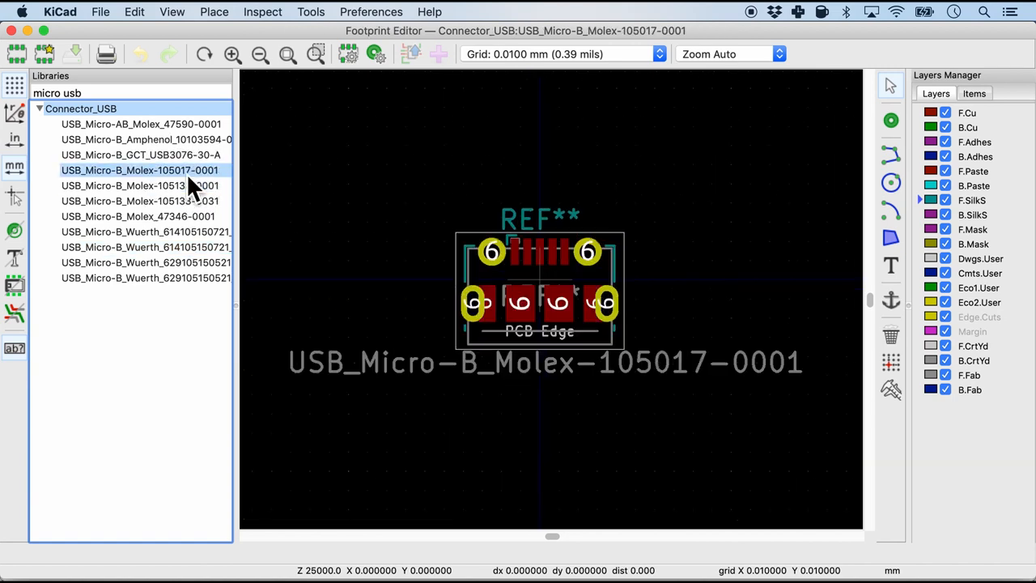